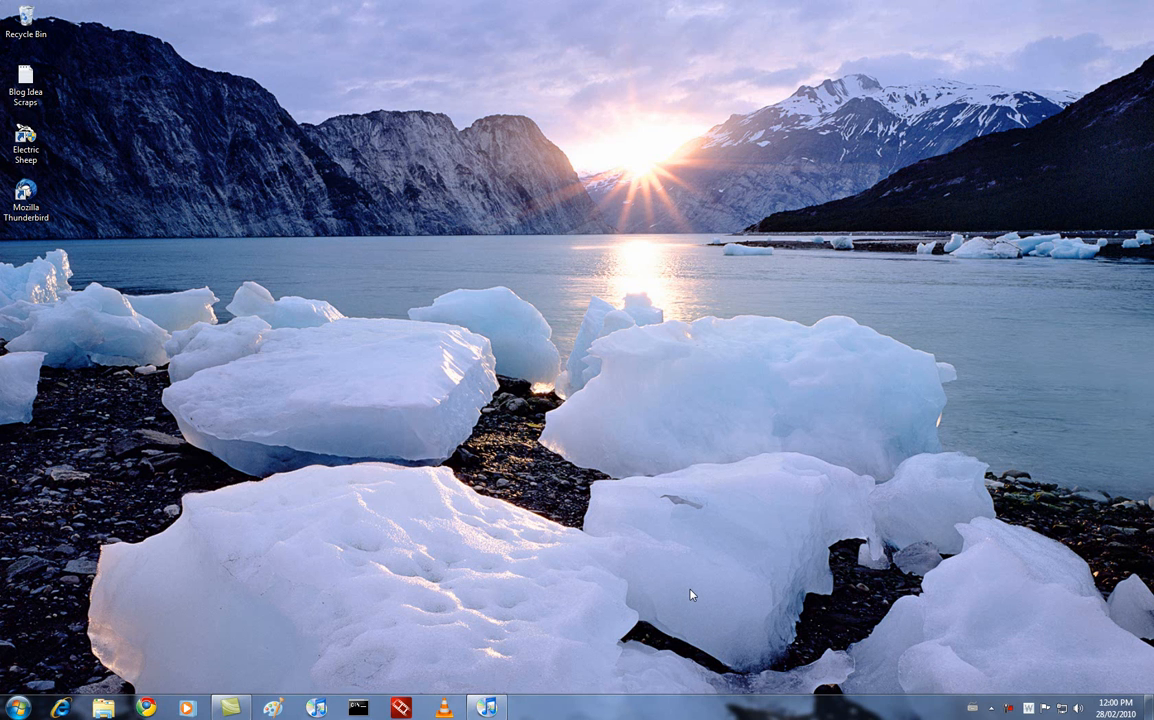
pyautogui.moveTo(703, 572)
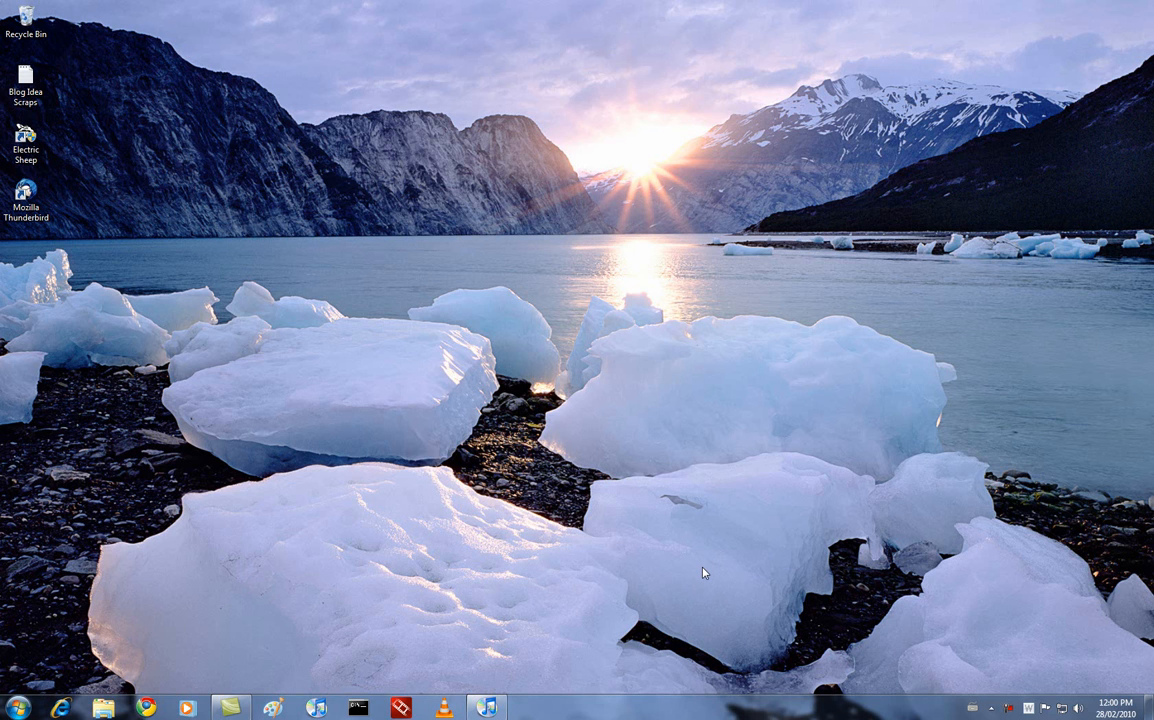
pyautogui.moveTo(227, 556)
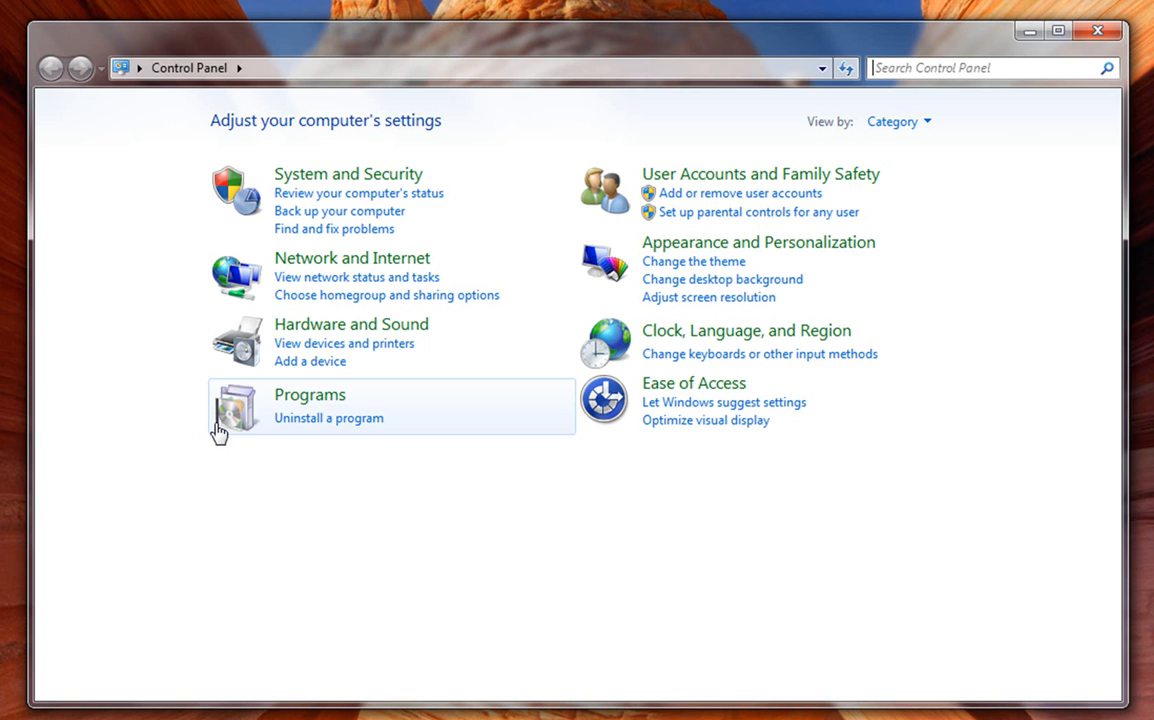
pyautogui.moveTo(635, 105)
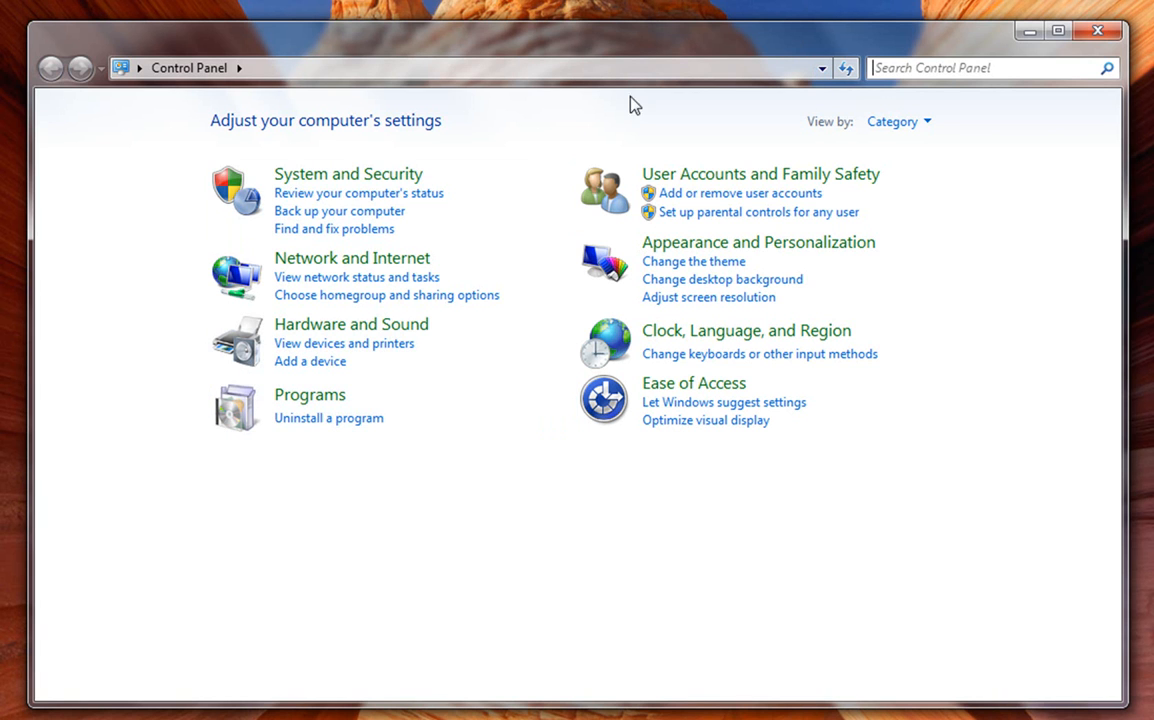
pyautogui.moveTo(233, 163)
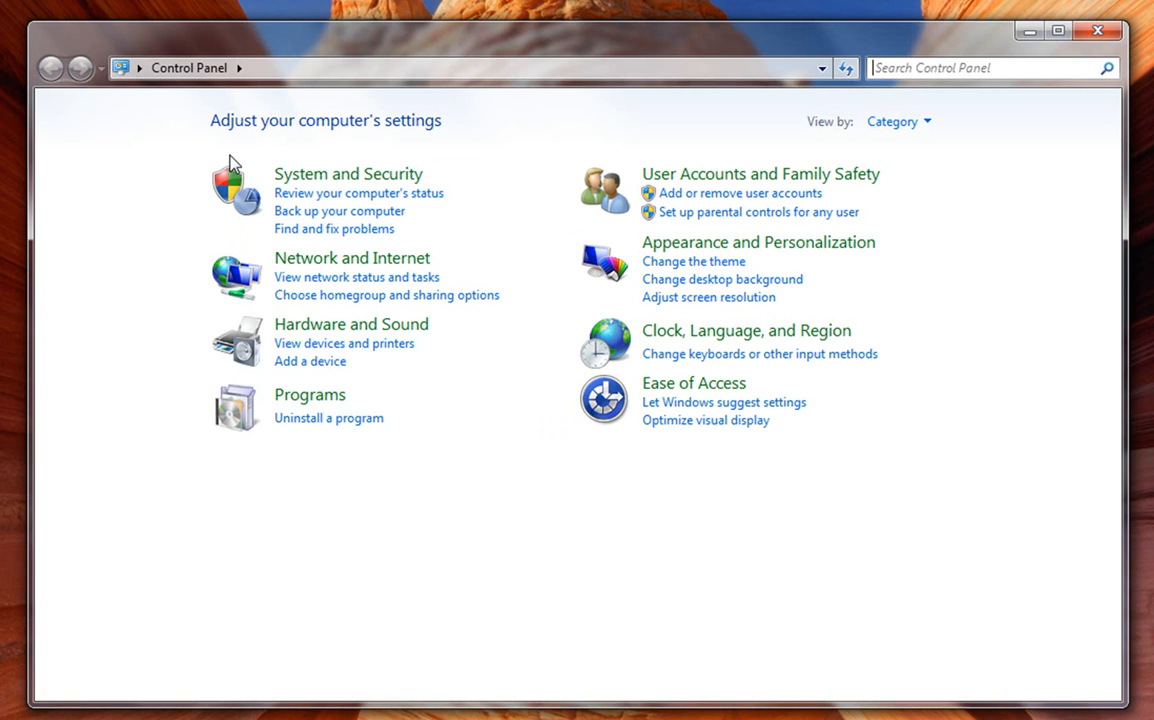
pyautogui.moveTo(298, 6)
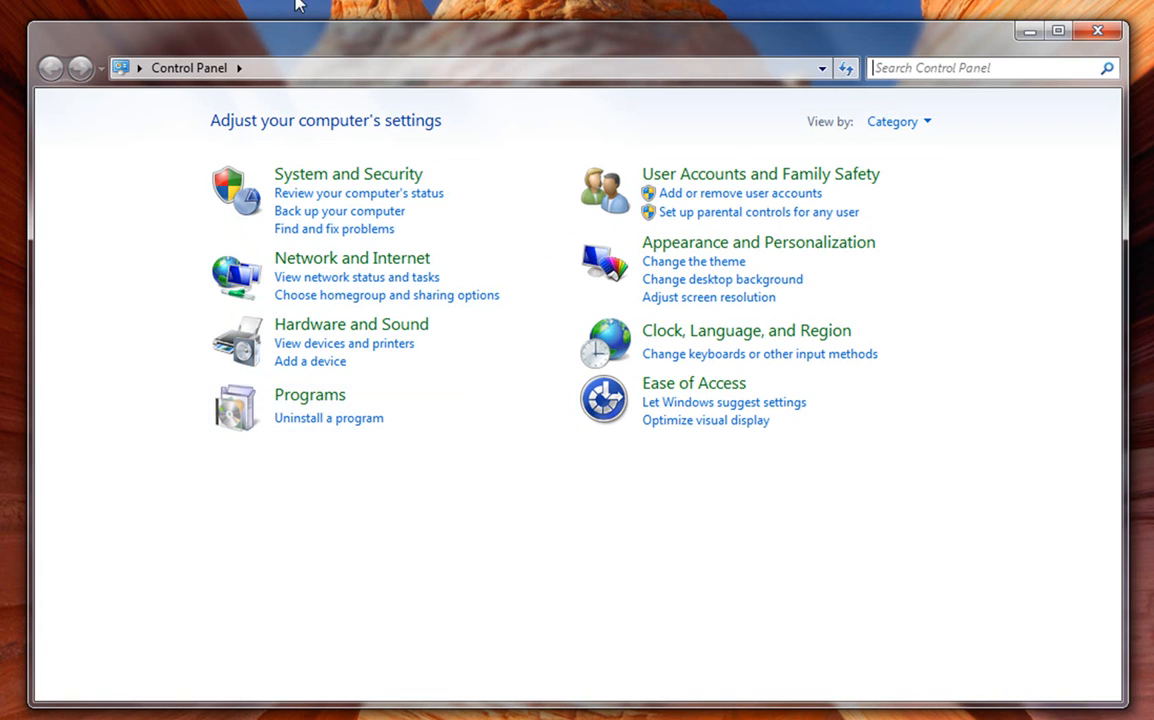
pyautogui.moveTo(237, 343)
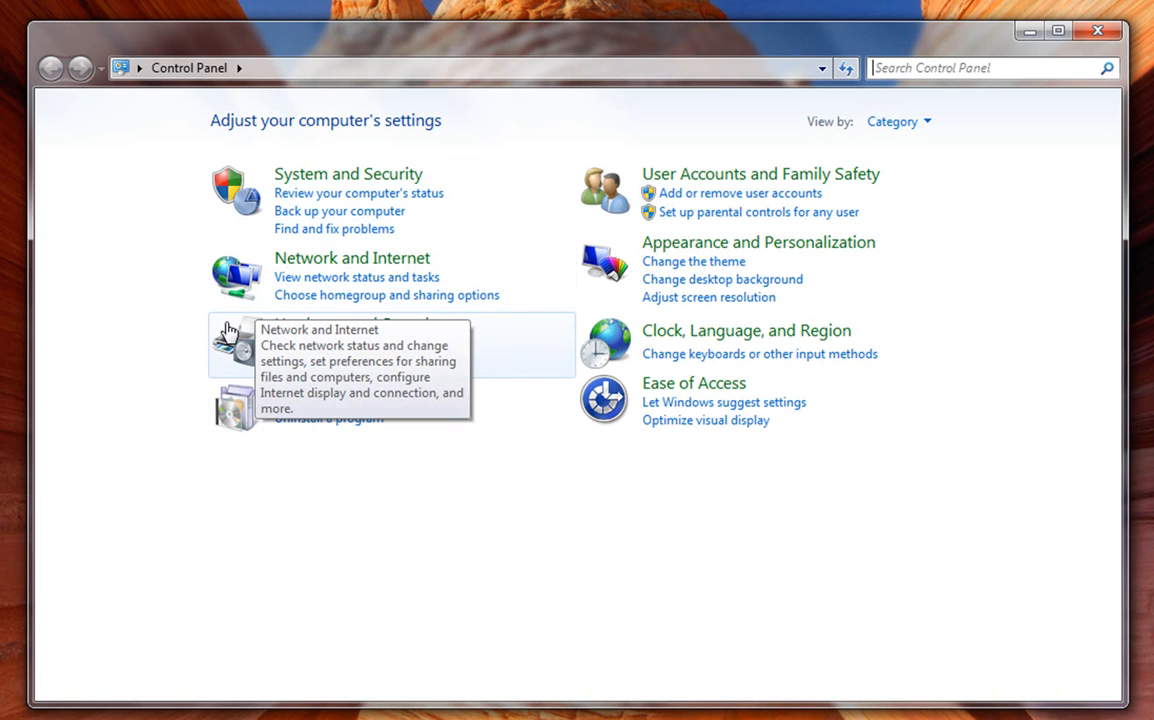
pyautogui.moveTo(343, 521)
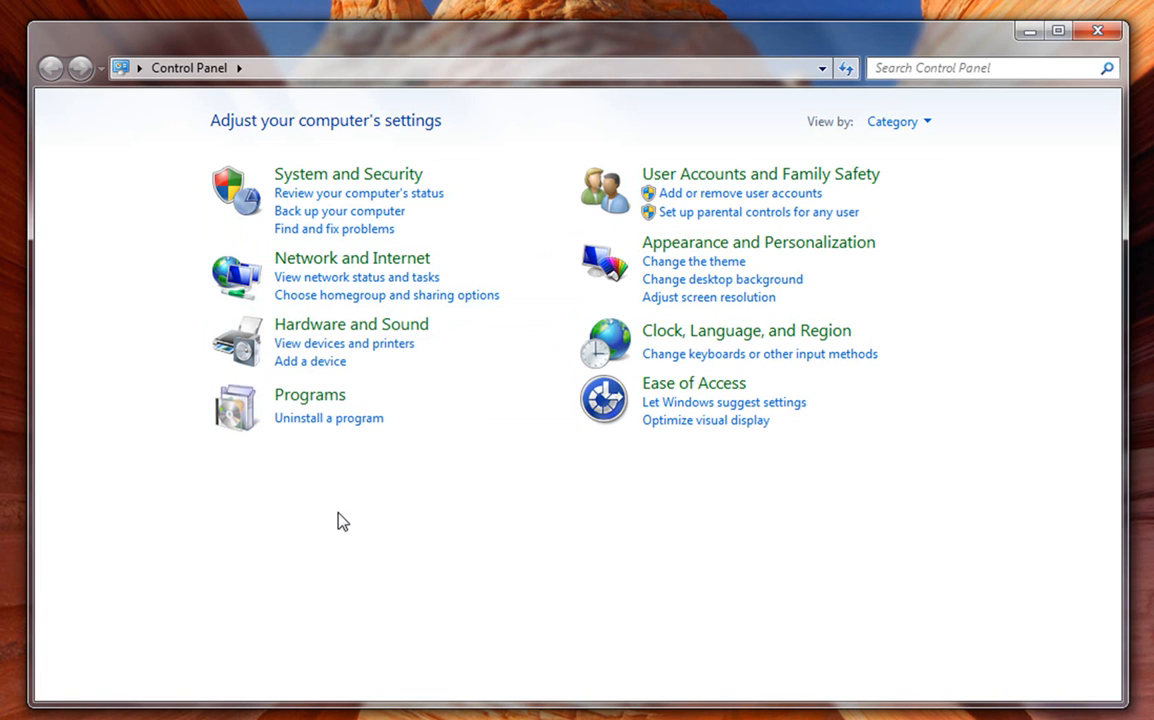
pyautogui.moveTo(258, 524)
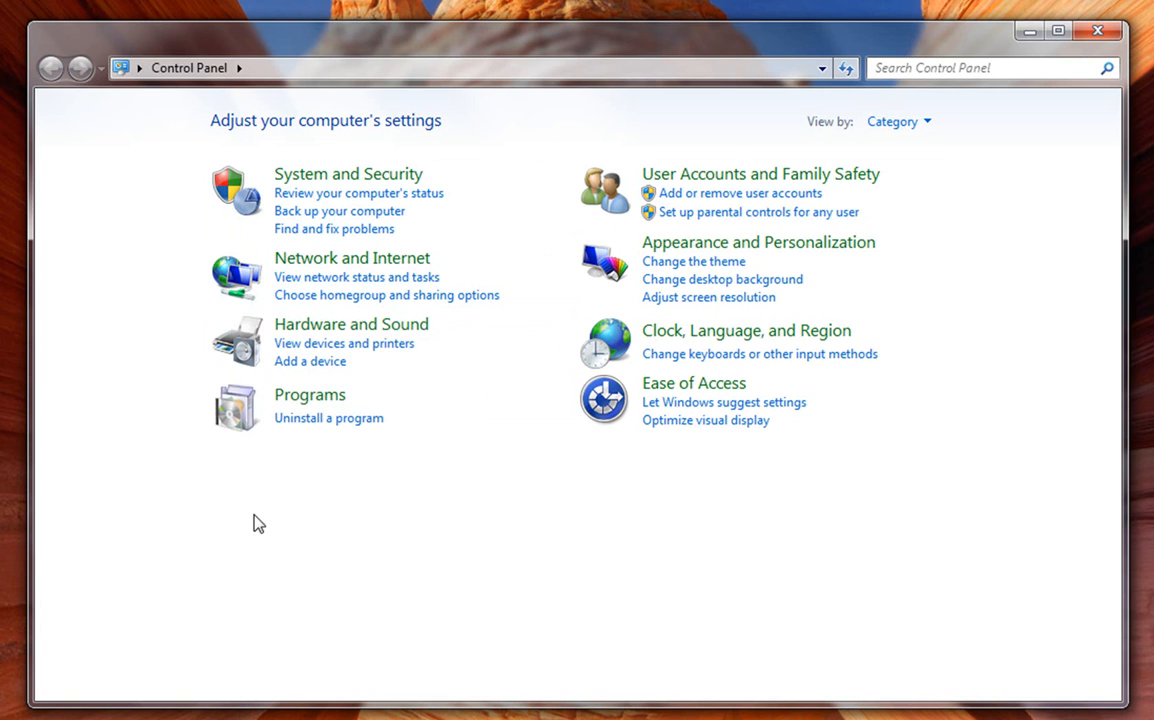
pyautogui.moveTo(100, 211)
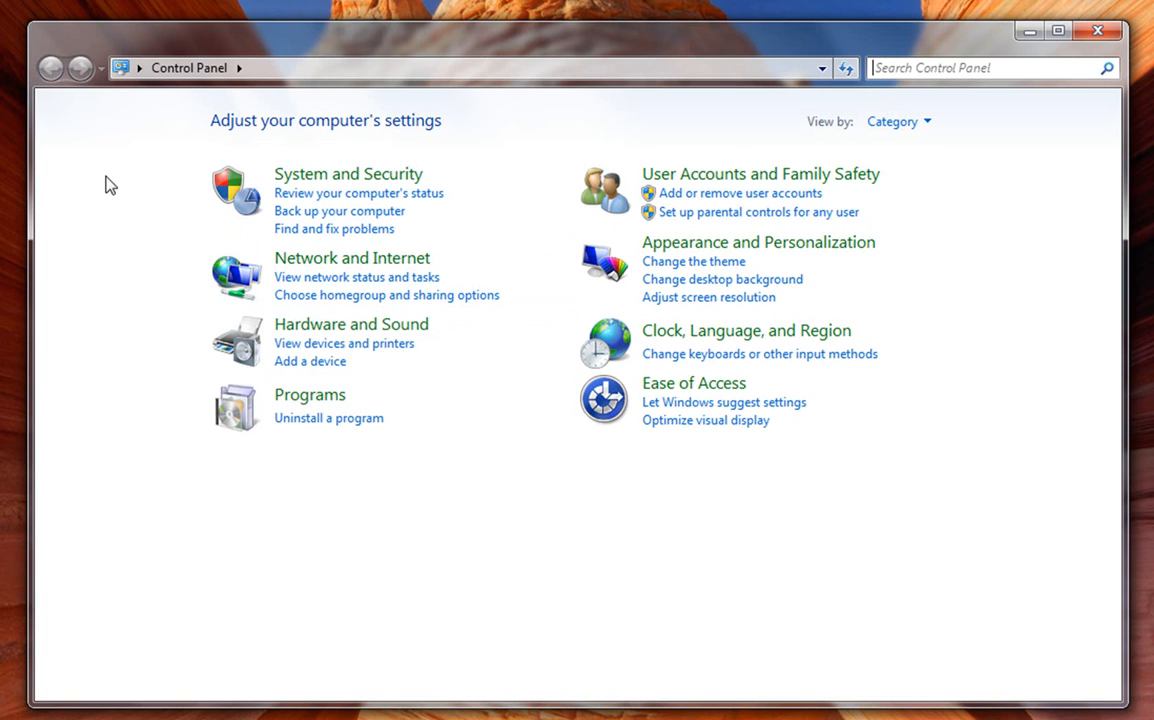
pyautogui.moveTo(120, 180)
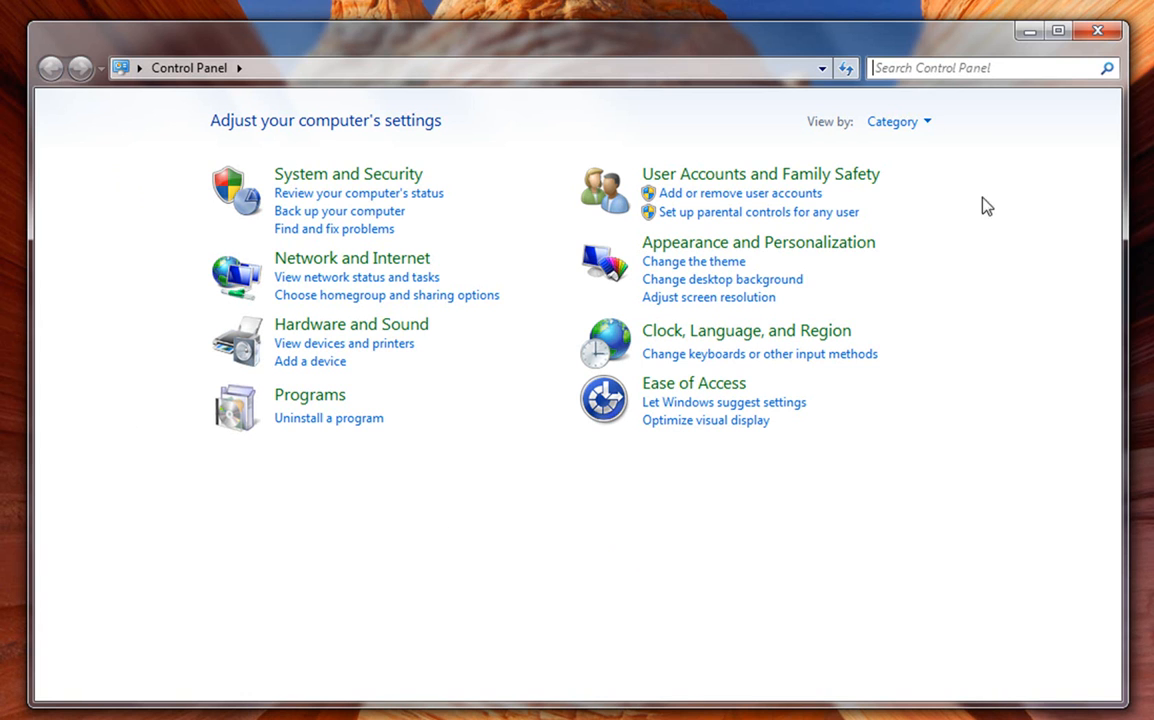
pyautogui.moveTo(895, 121)
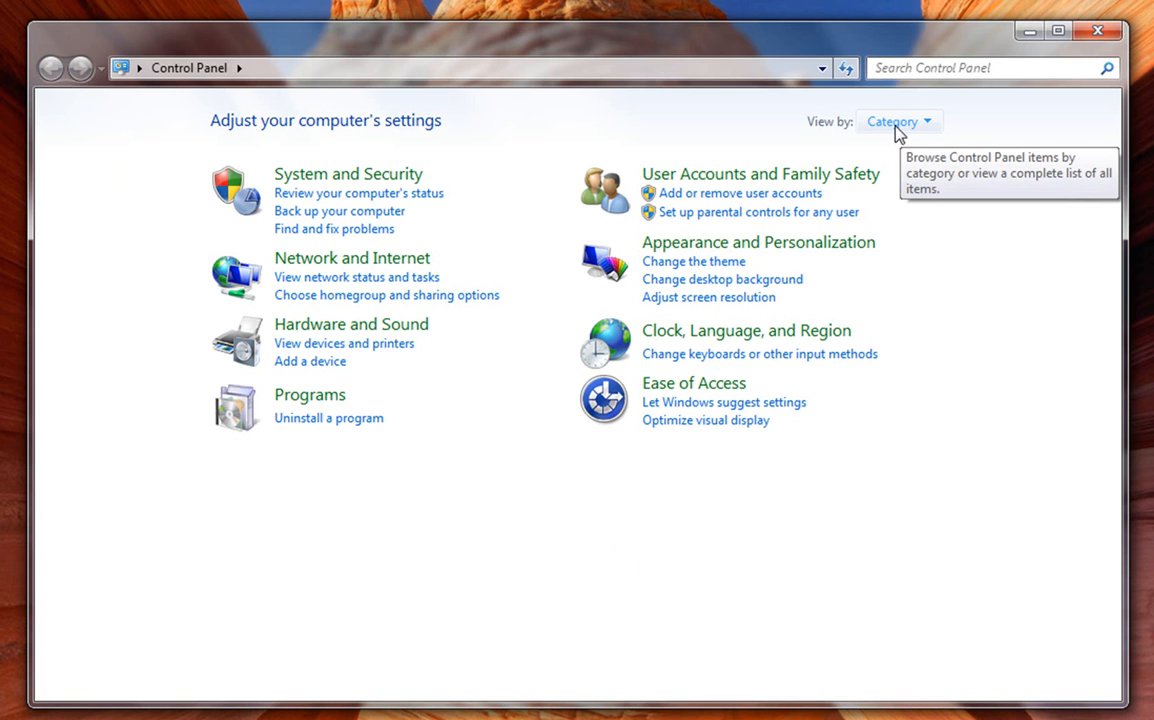
# View Control Panel items as Large icons, then Small icons, restore Category view, and close the window.
pyautogui.click(897, 121)
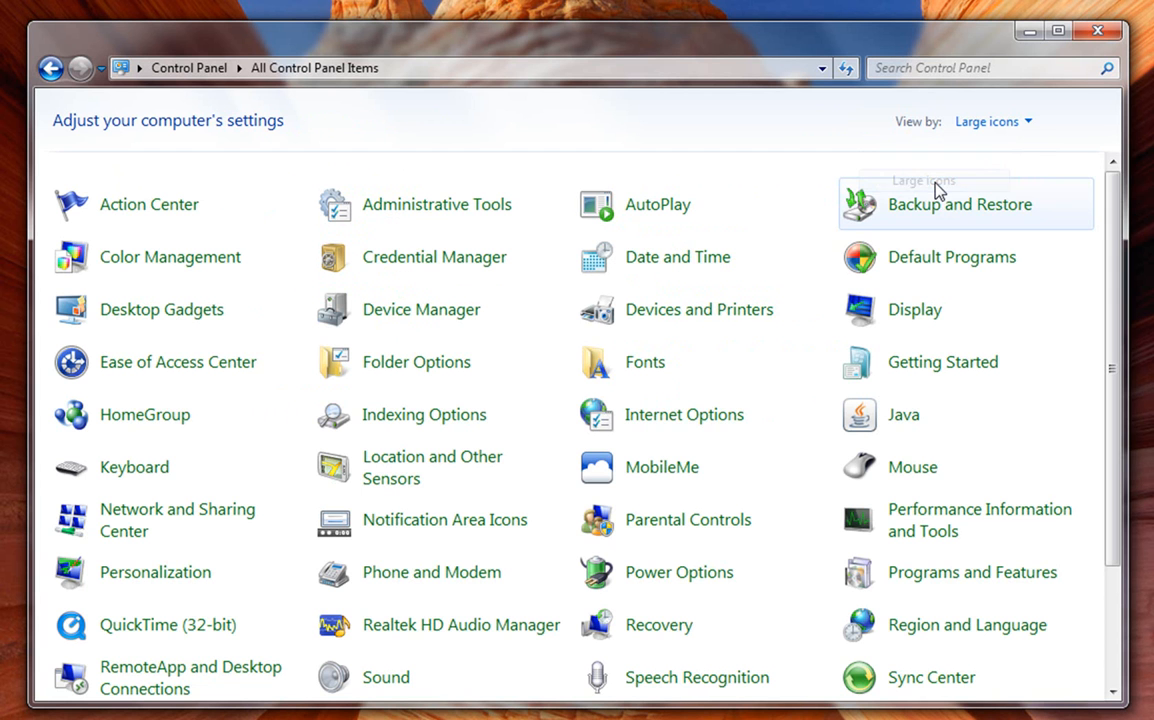
pyautogui.scroll(-3)
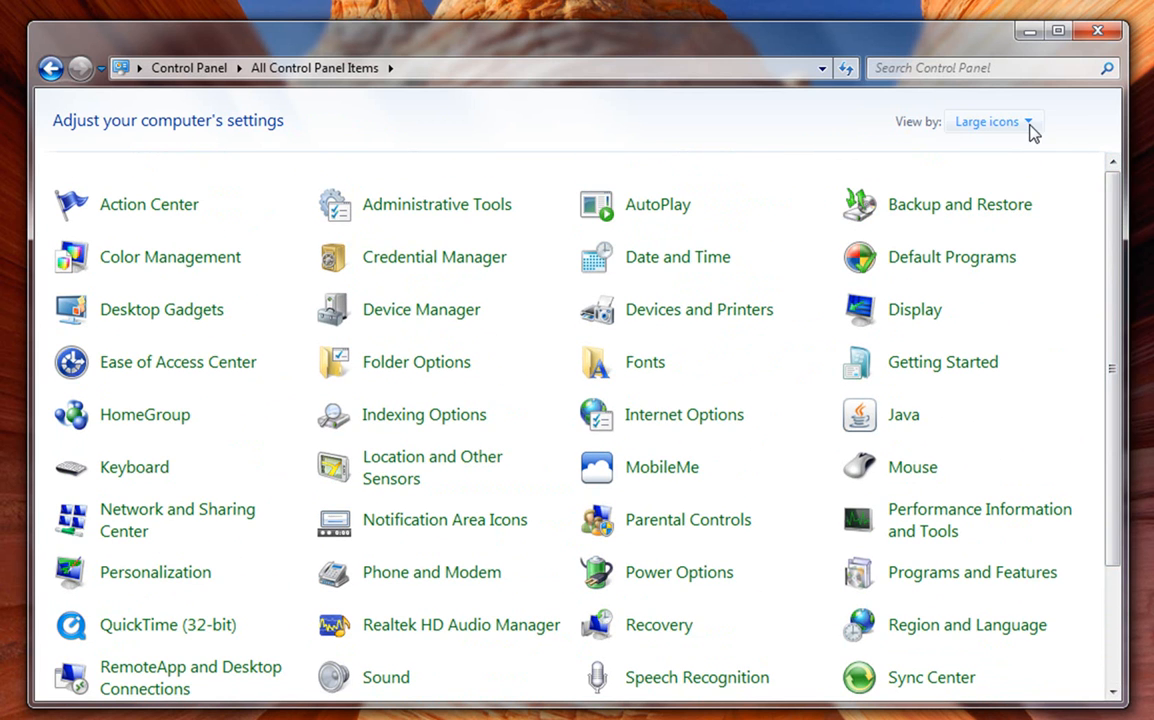
pyautogui.click(987, 121)
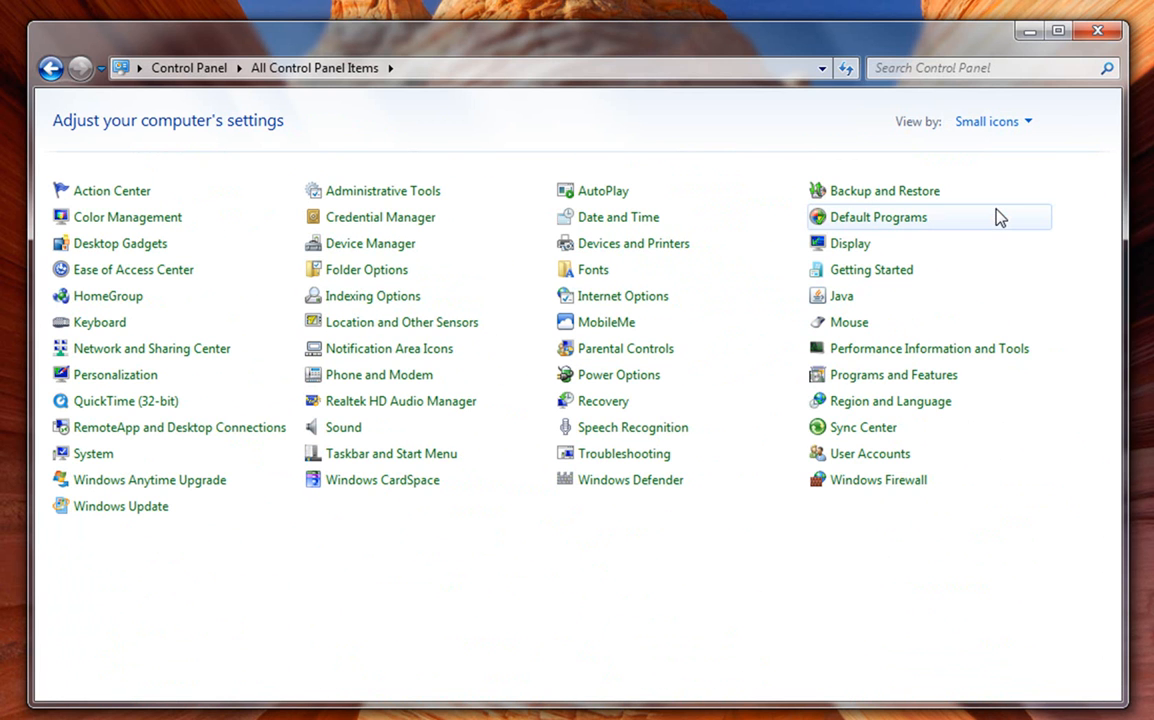
pyautogui.click(991, 121)
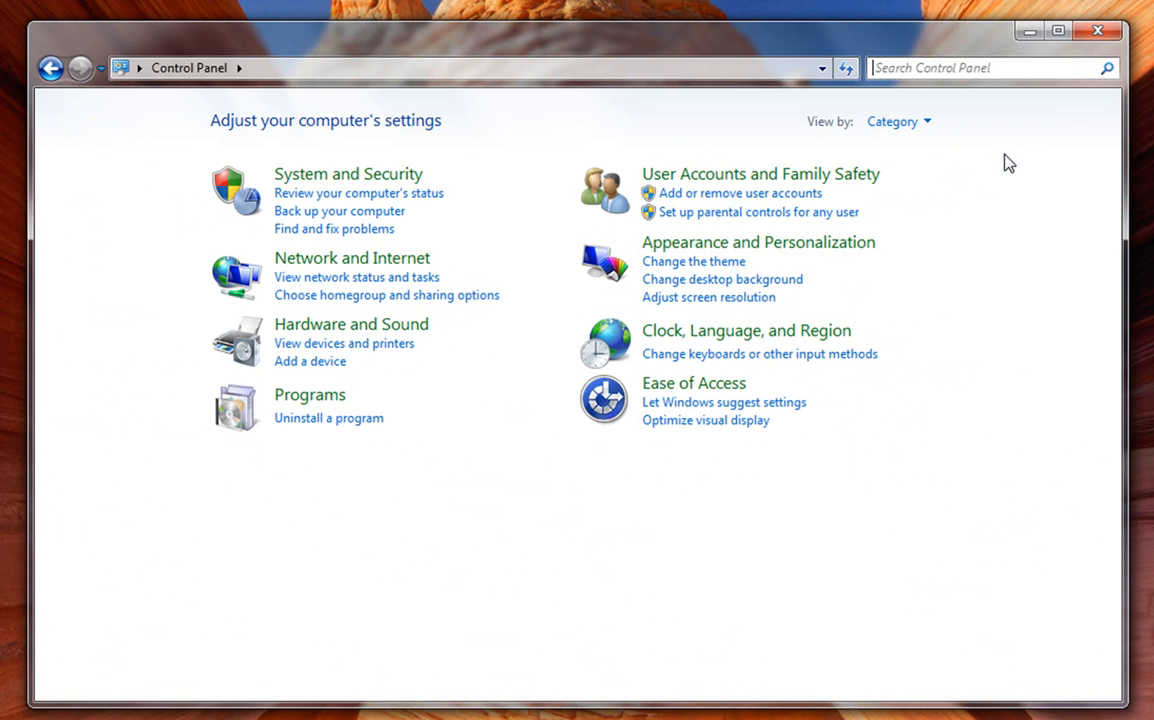
pyautogui.click(897, 121)
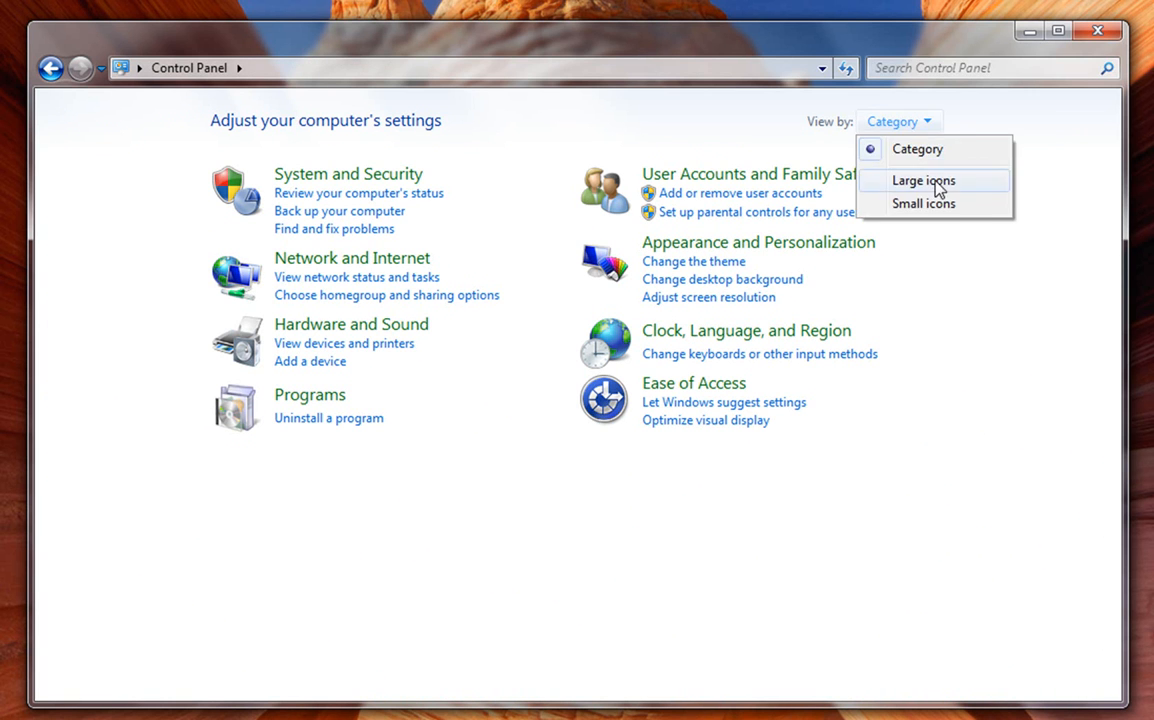
pyautogui.click(1097, 31)
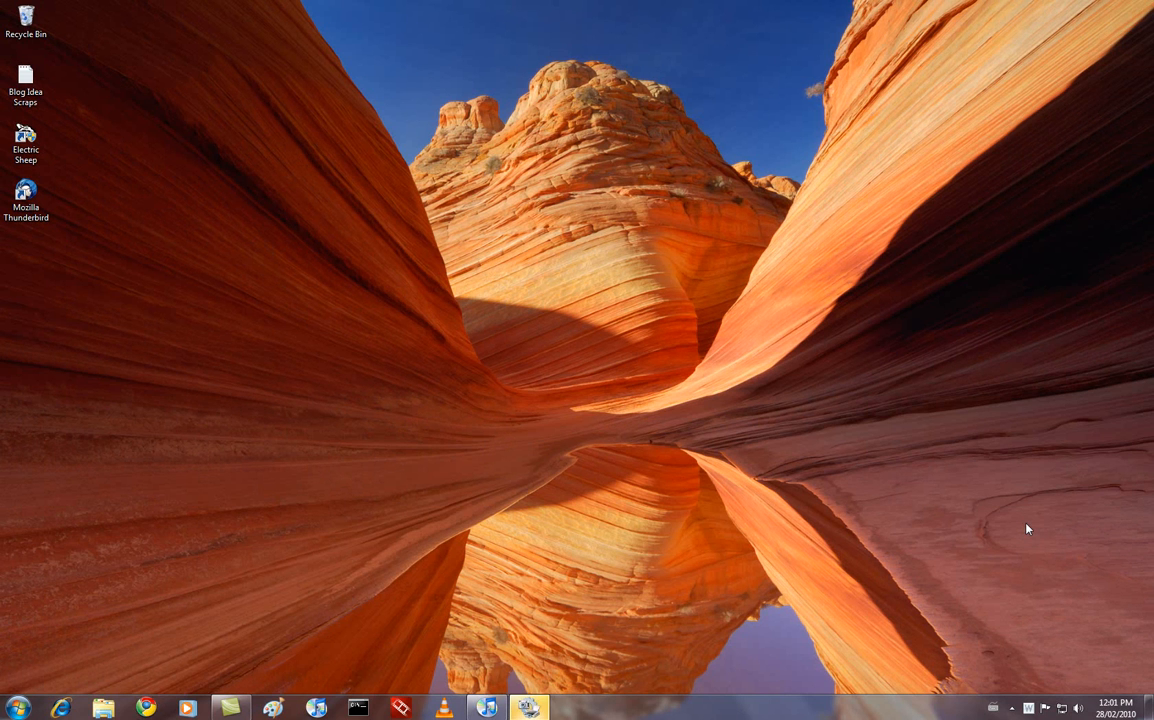
pyautogui.moveTo(972, 493)
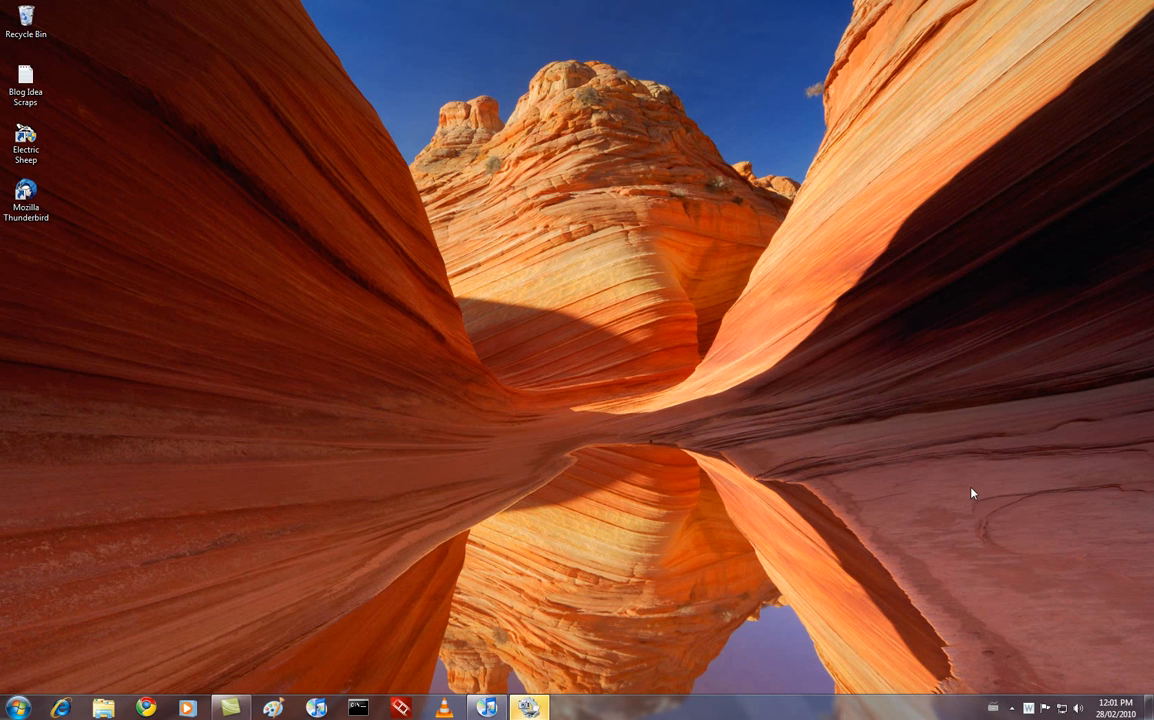